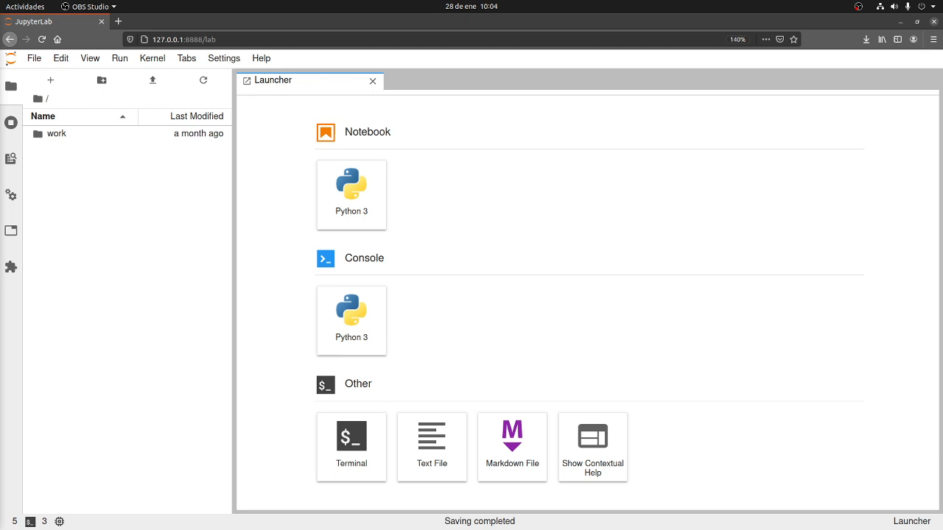
pyautogui.moveTo(159, 200)
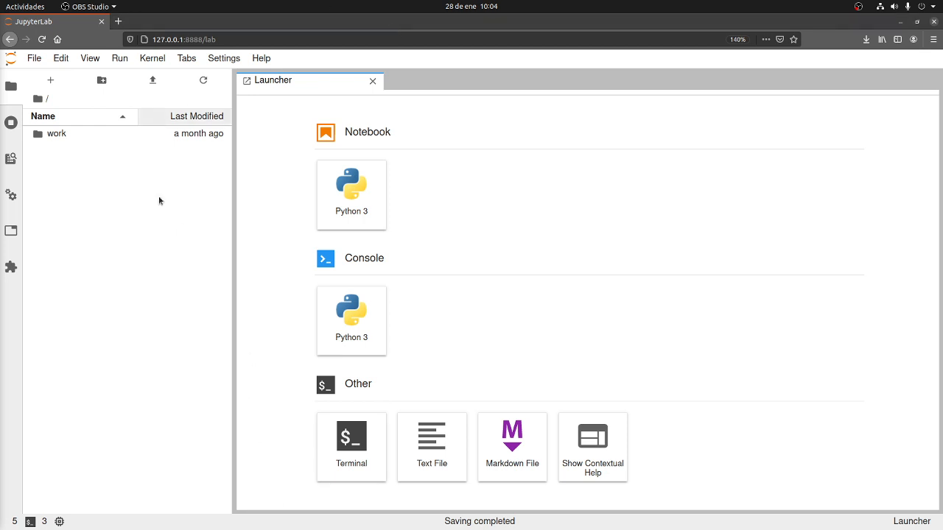
pyautogui.moveTo(250, 341)
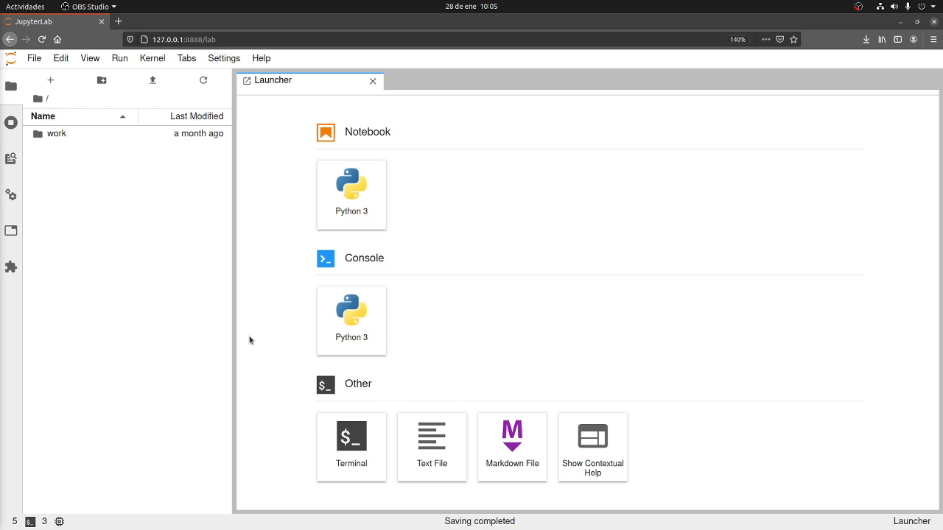
pyautogui.moveTo(315, 433)
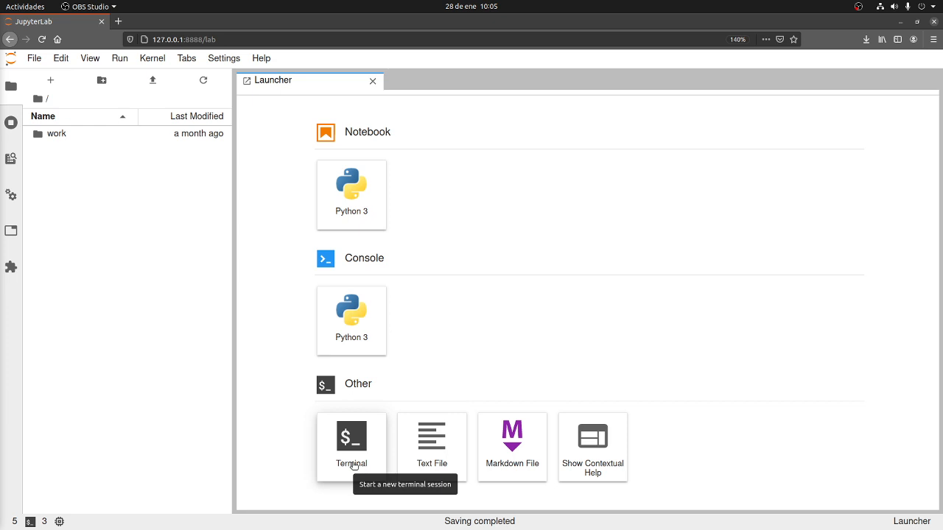
pyautogui.click(351, 446)
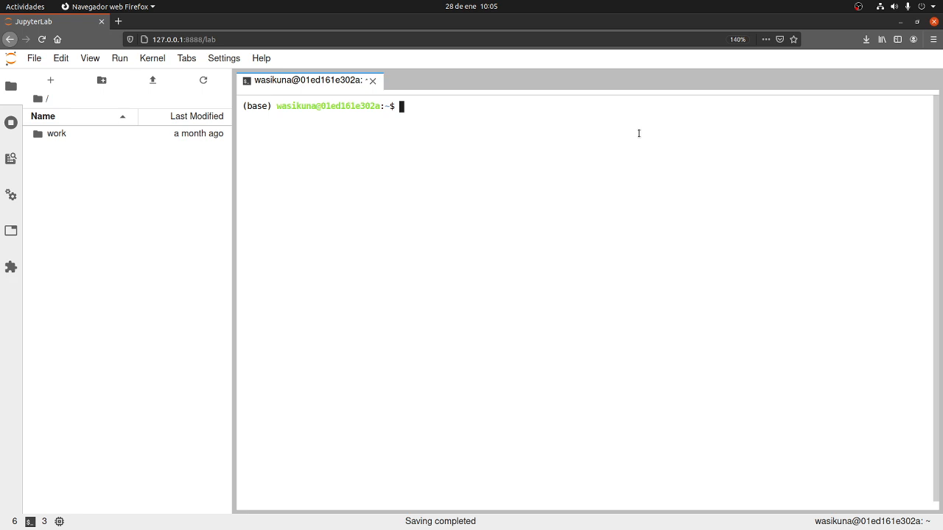
pyautogui.write('git clo')
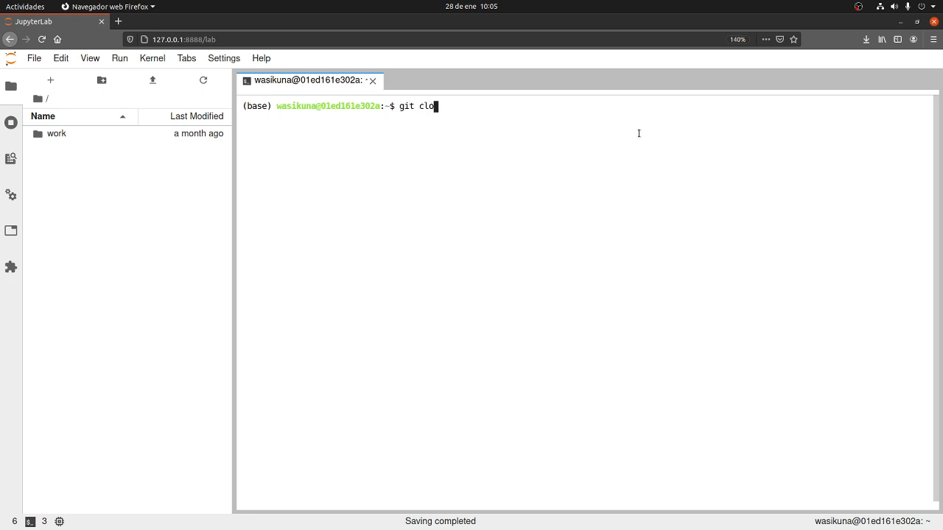
pyautogui.write('ne')
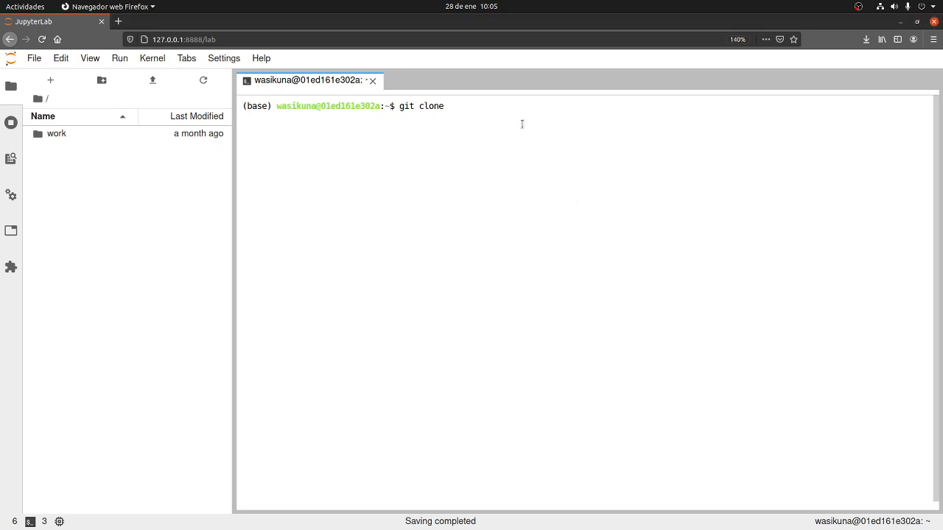
pyautogui.write('https://github.com/SaulMontoya/interactiveShapefileExplorationonJupyterlab.git')
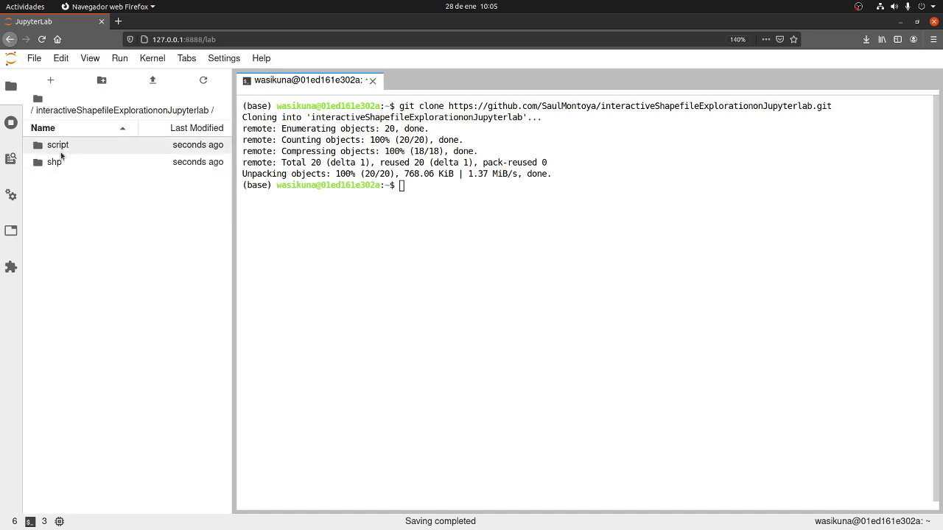
pyautogui.moveTo(62, 151)
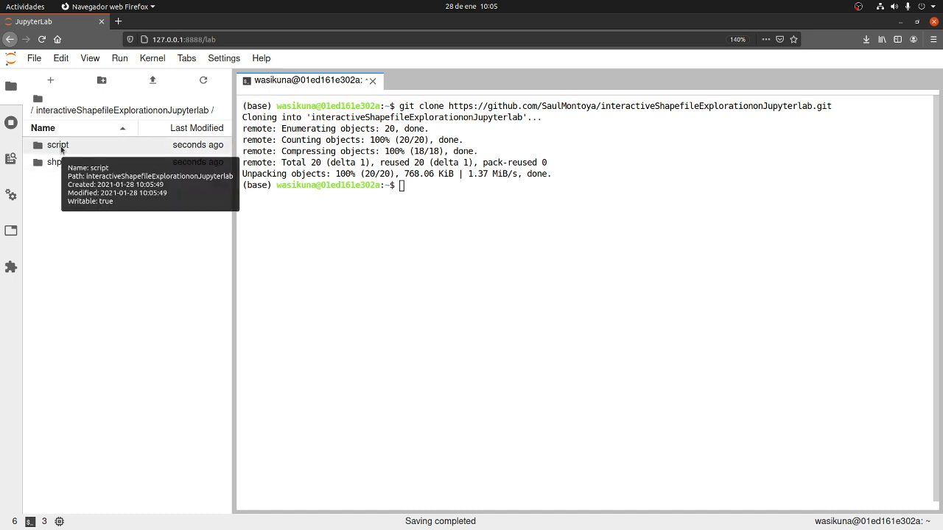
pyautogui.moveTo(66, 166)
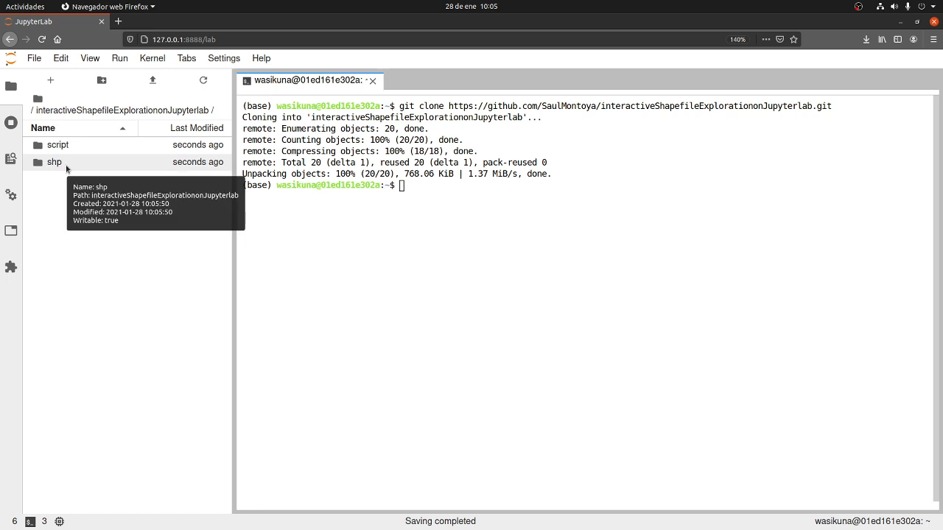
# Look into the shp folder, then open script/visualizationApp.ipynb
pyautogui.doubleClick(54, 162)
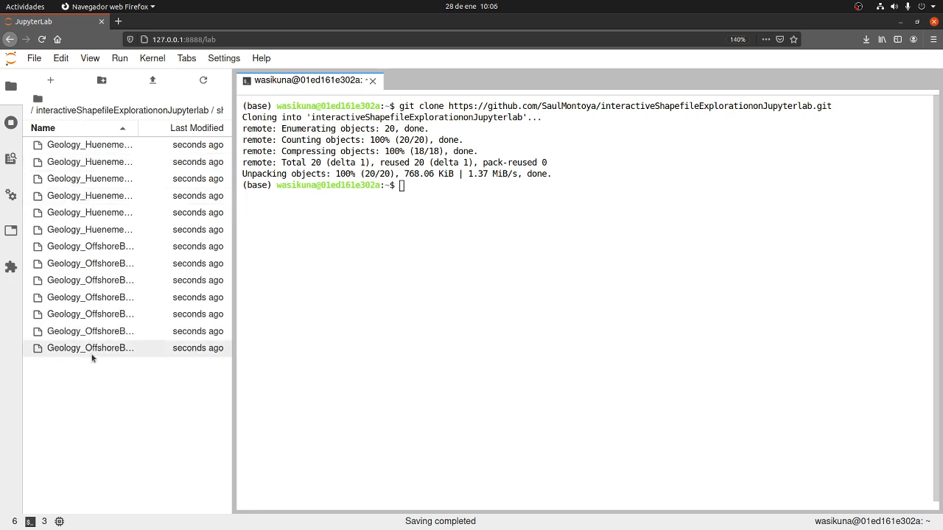
pyautogui.moveTo(90, 353)
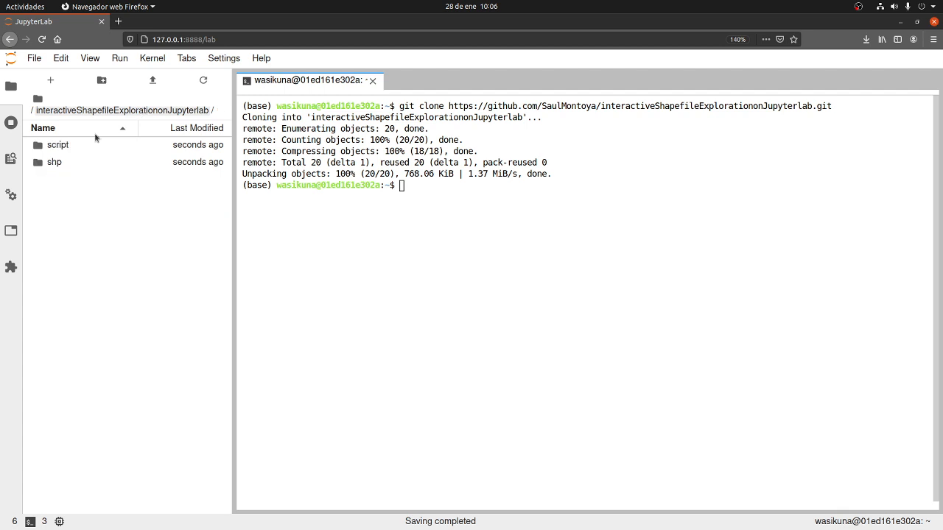
pyautogui.doubleClick(57, 146)
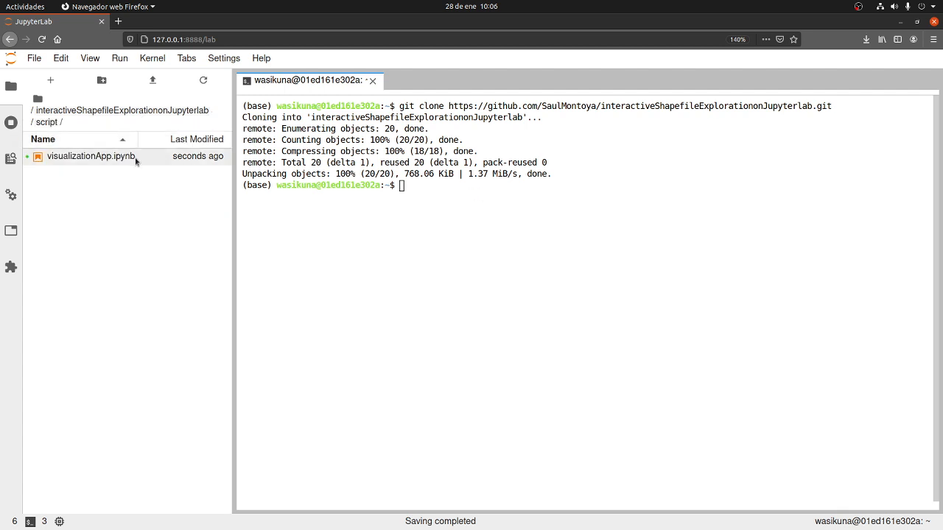
pyautogui.doubleClick(91, 155)
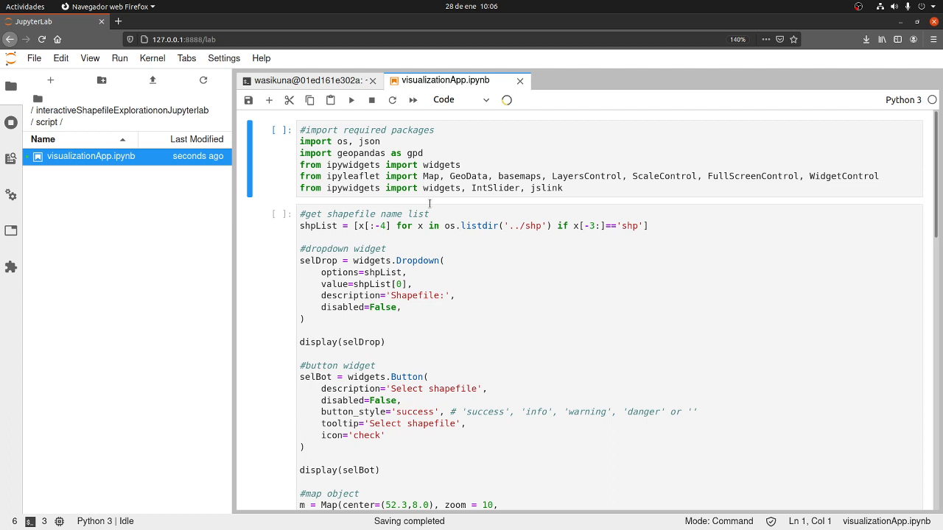
pyautogui.moveTo(507, 99)
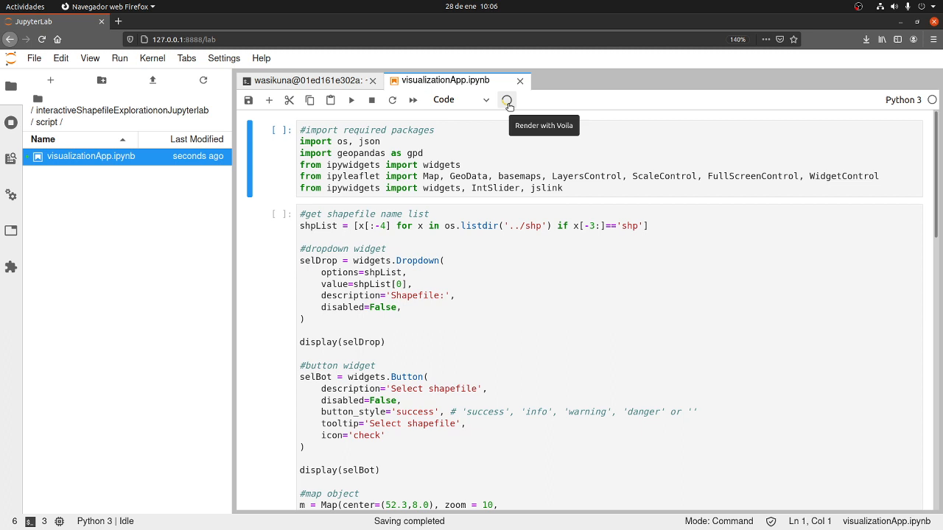
# Render visualizationApp.ipynb with Voila and close the notebook tab
pyautogui.click(507, 100)
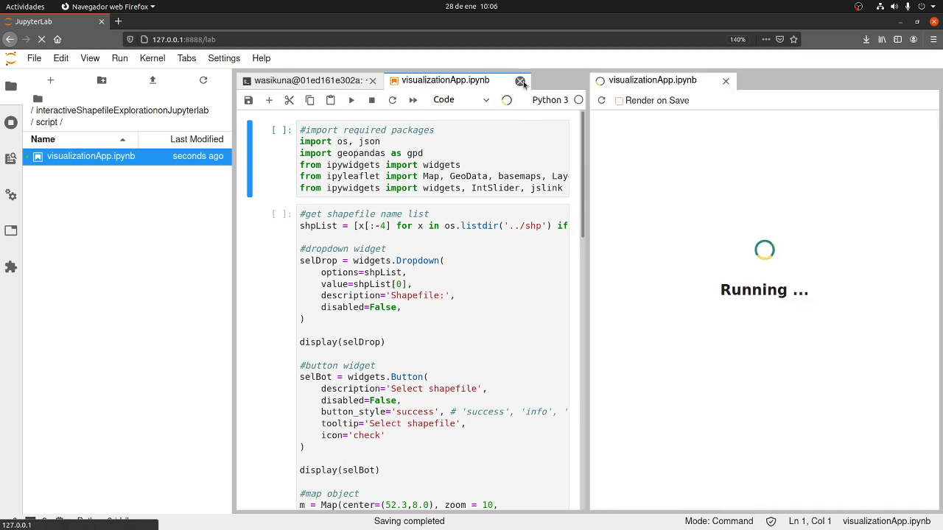
pyautogui.click(523, 80)
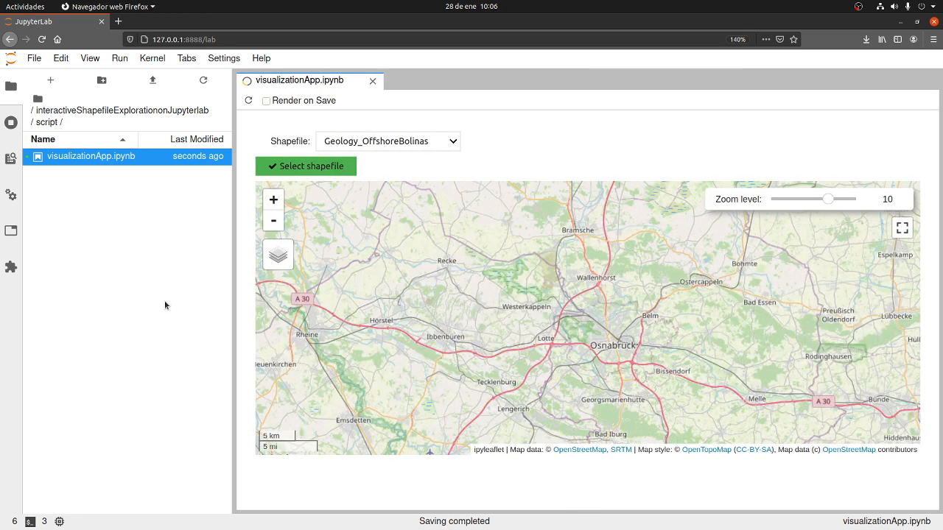
# Choose Geology_HuenemeCanyon in the Shapefile dropdown and select it for the map
pyautogui.click(388, 141)
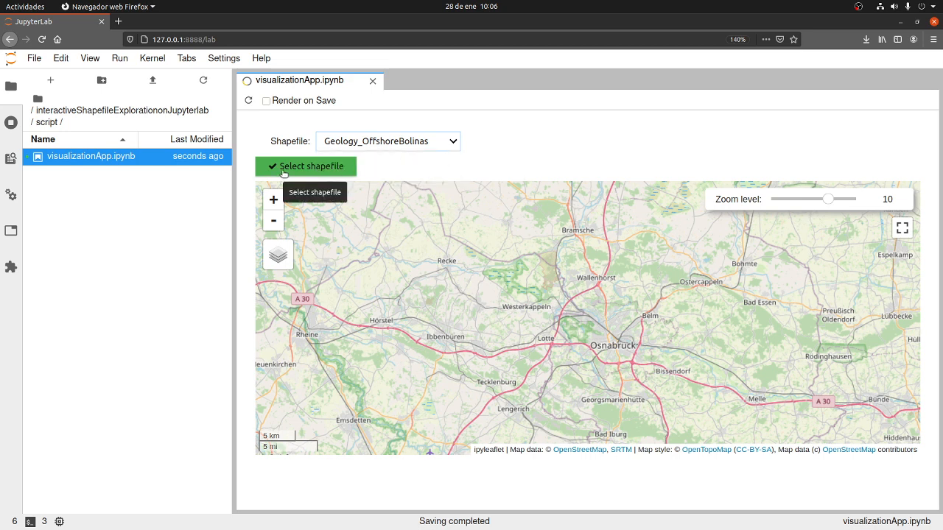
pyautogui.moveTo(290, 171)
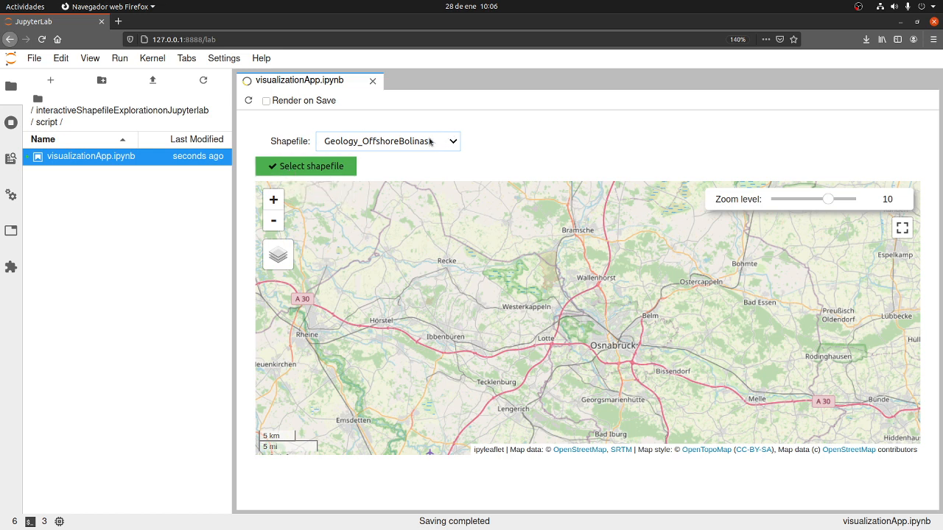
pyautogui.click(389, 141)
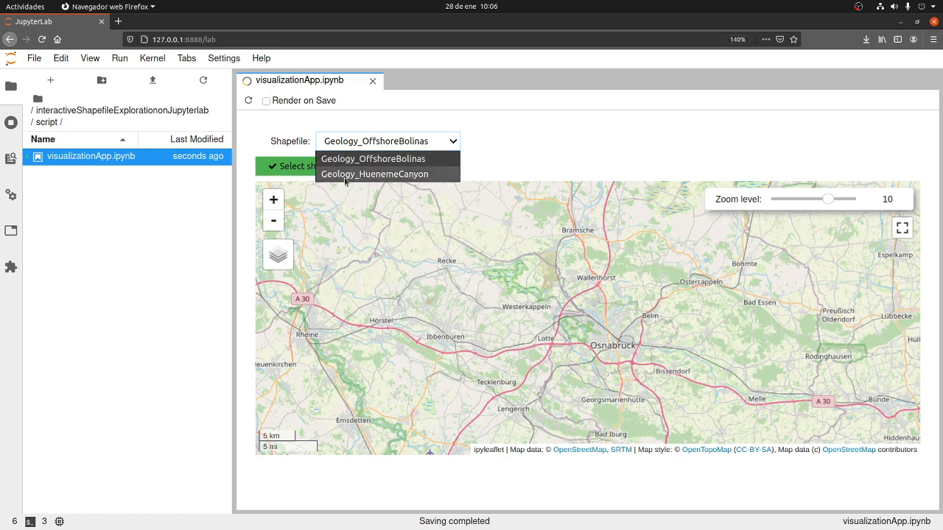
pyautogui.click(375, 174)
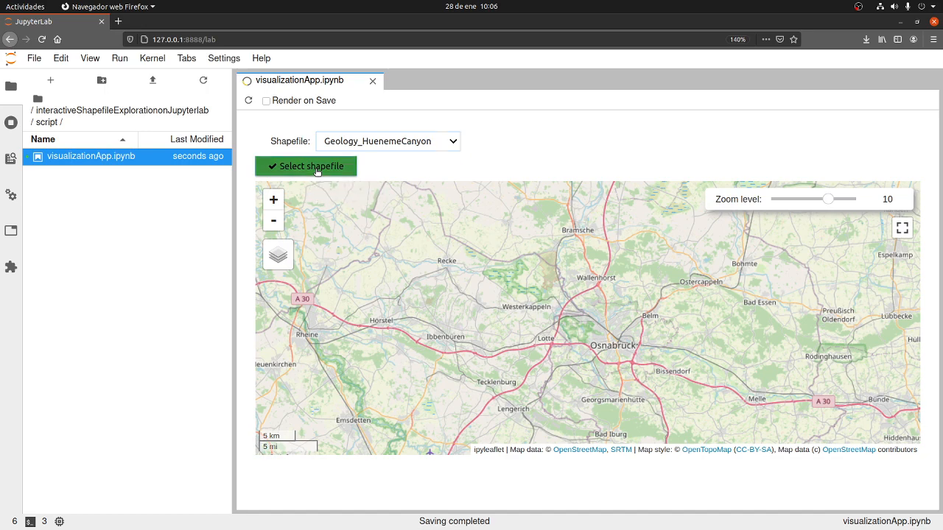
pyautogui.click(305, 166)
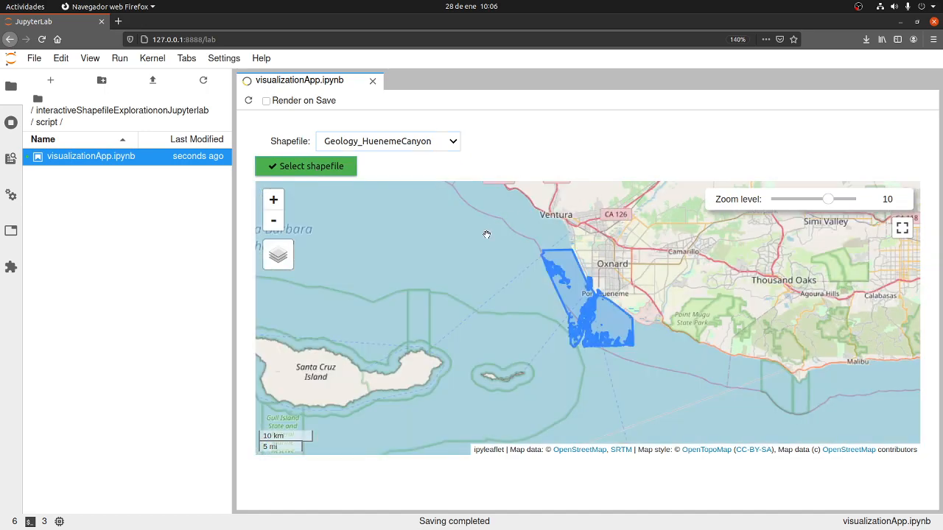
pyautogui.moveTo(643, 334)
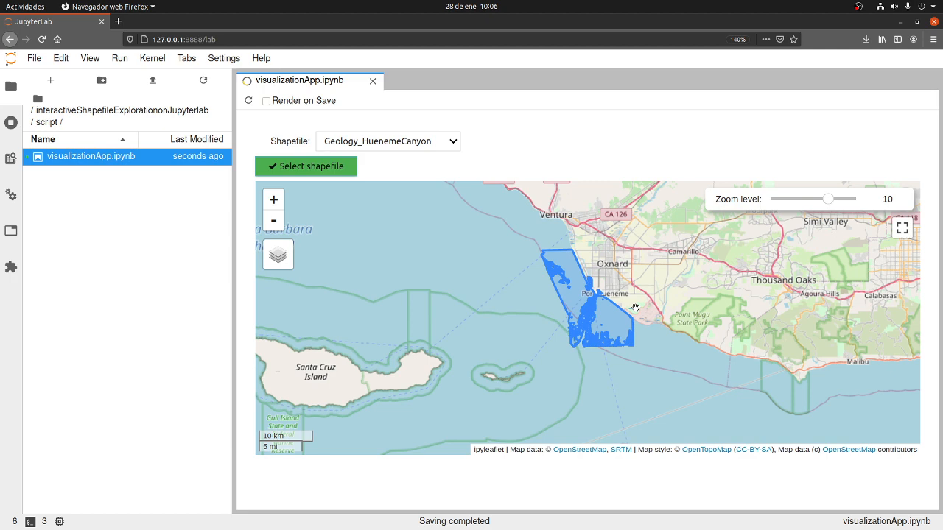
pyautogui.moveTo(617, 312)
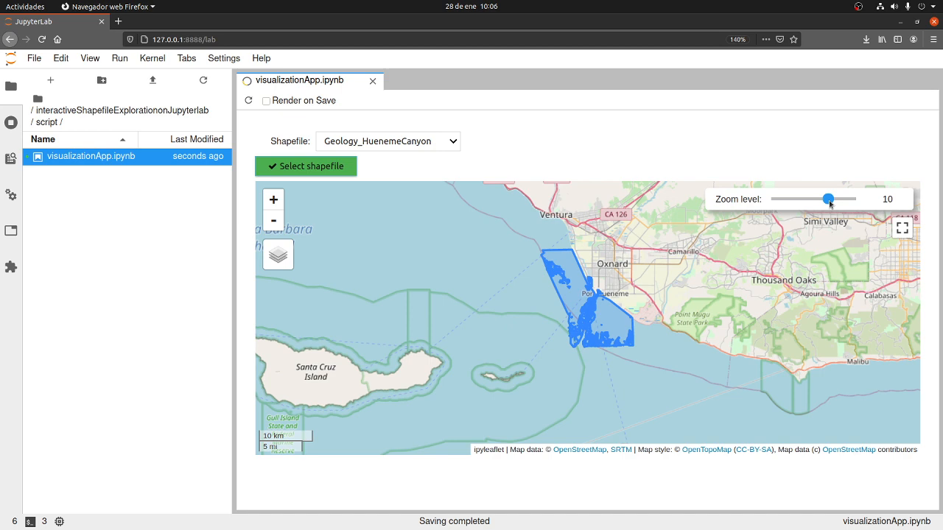
# Raise the Zoom level slider from 10 to 13 over Hueneme Canyon
pyautogui.moveTo(828, 199); pyautogui.dragTo(833, 199)
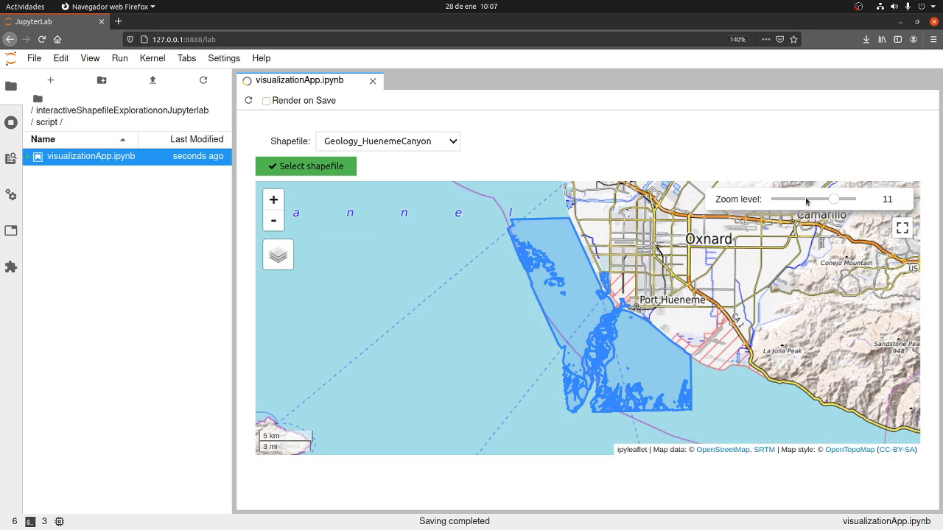
pyautogui.moveTo(833, 200); pyautogui.dragTo(839, 199)
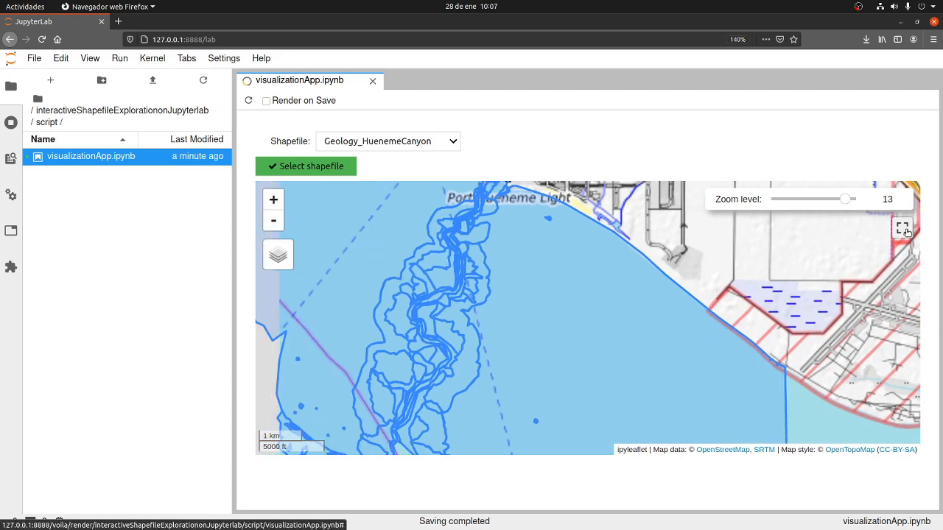
pyautogui.click(902, 227)
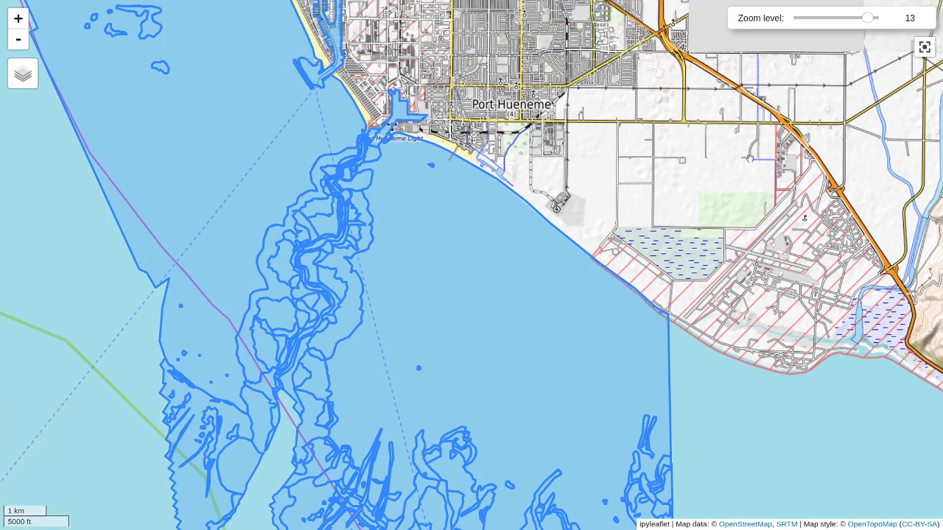
pyautogui.moveTo(487, 274)
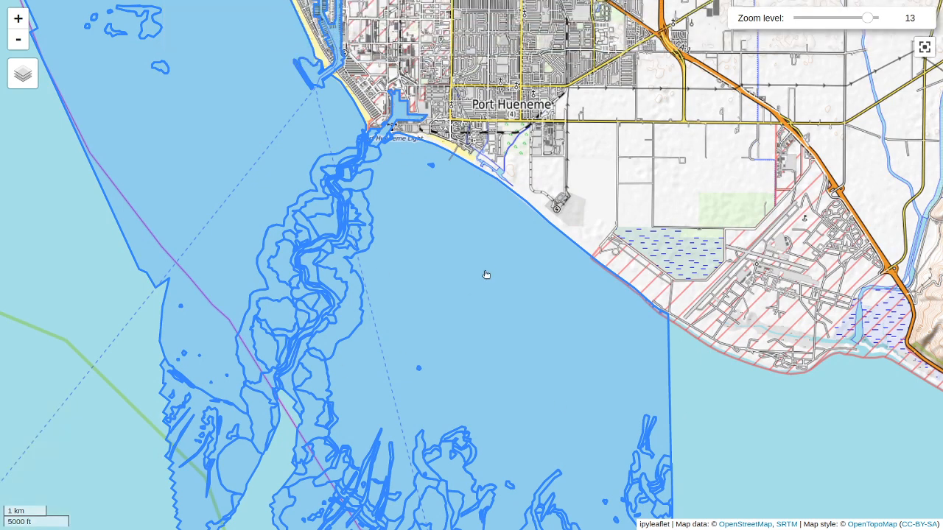
pyautogui.moveTo(433, 186)
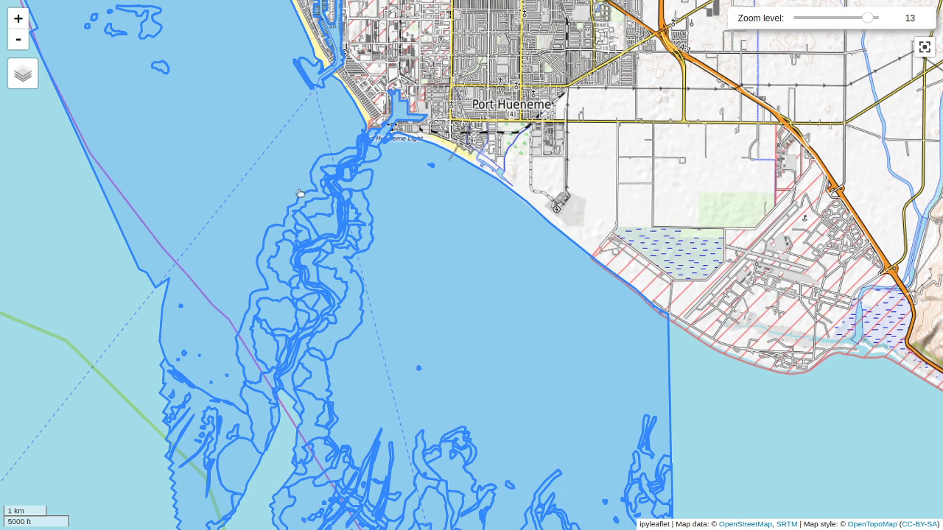
pyautogui.moveTo(471, 361)
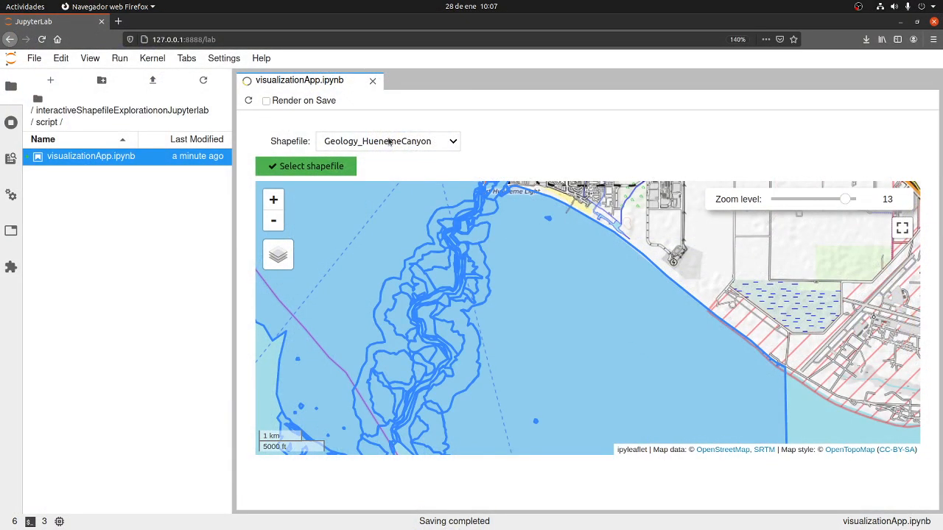
# Choose Geology_OffshoreBolinas from the Shapefile dropdown and select it
pyautogui.click(388, 141)
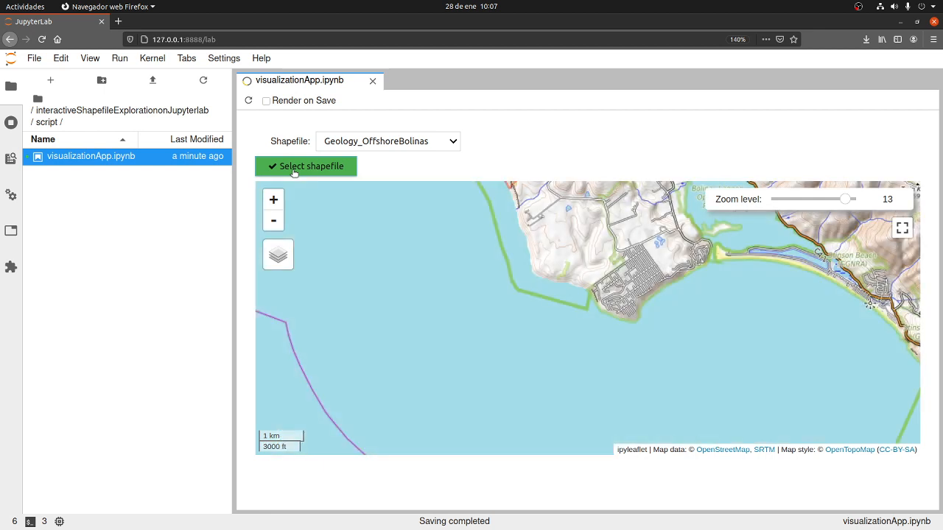
pyautogui.click(305, 165)
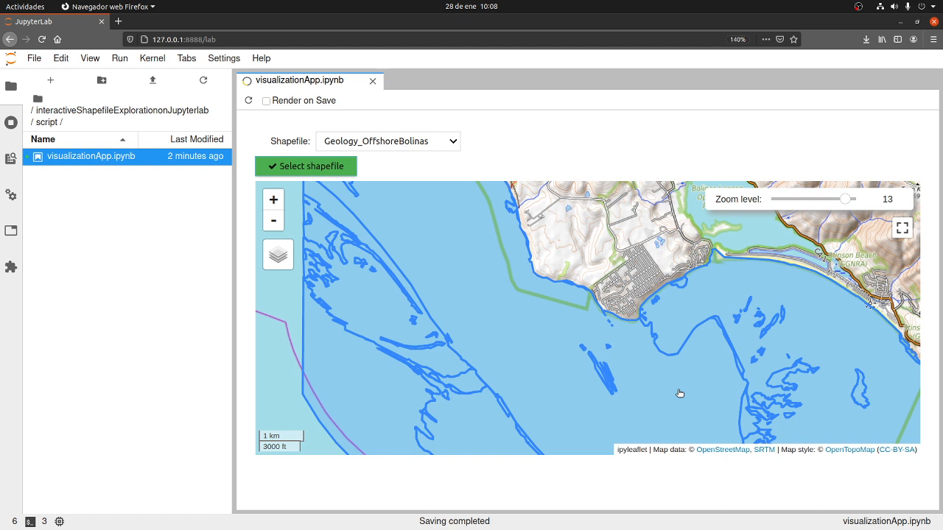
pyautogui.moveTo(129, 201)
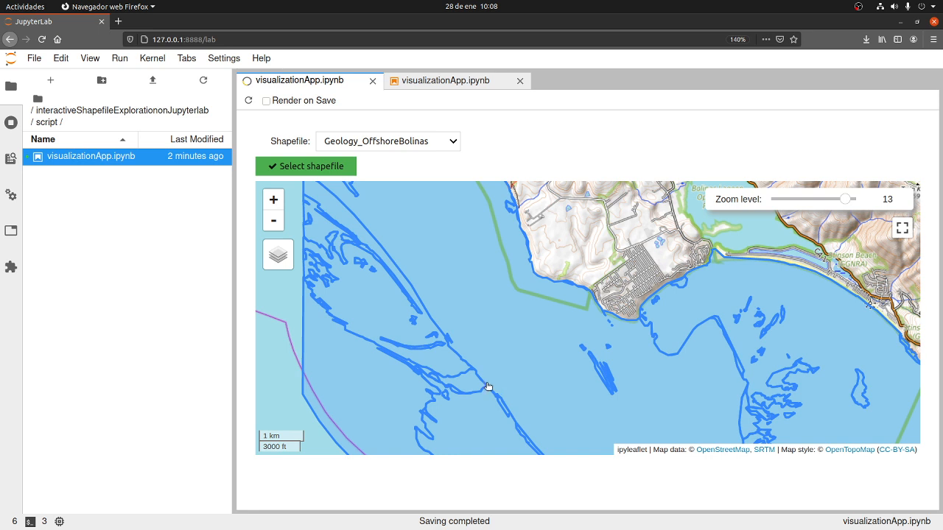
pyautogui.moveTo(579, 306)
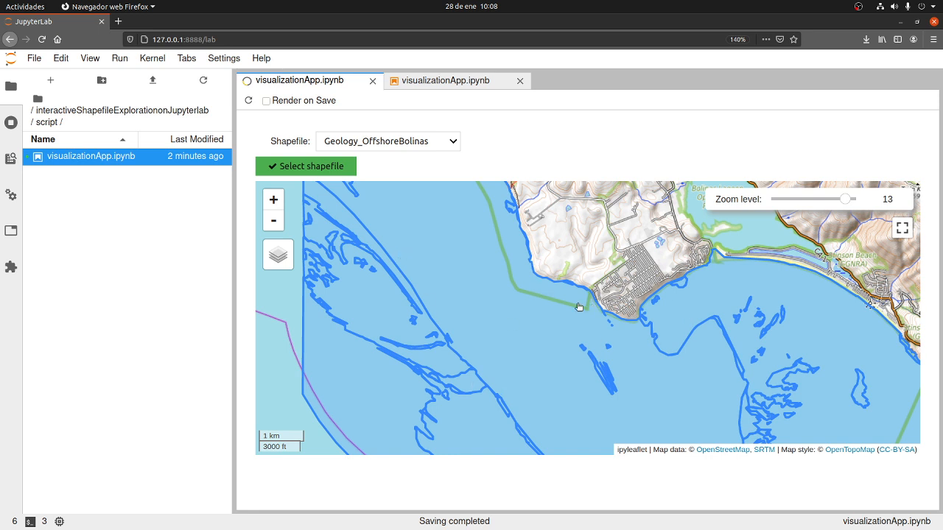
pyautogui.moveTo(546, 312)
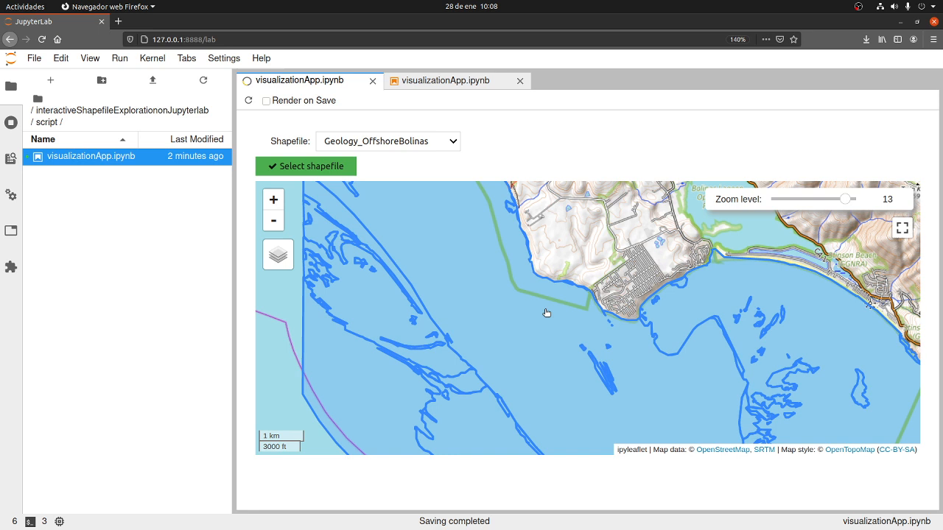
pyautogui.moveTo(450, 270)
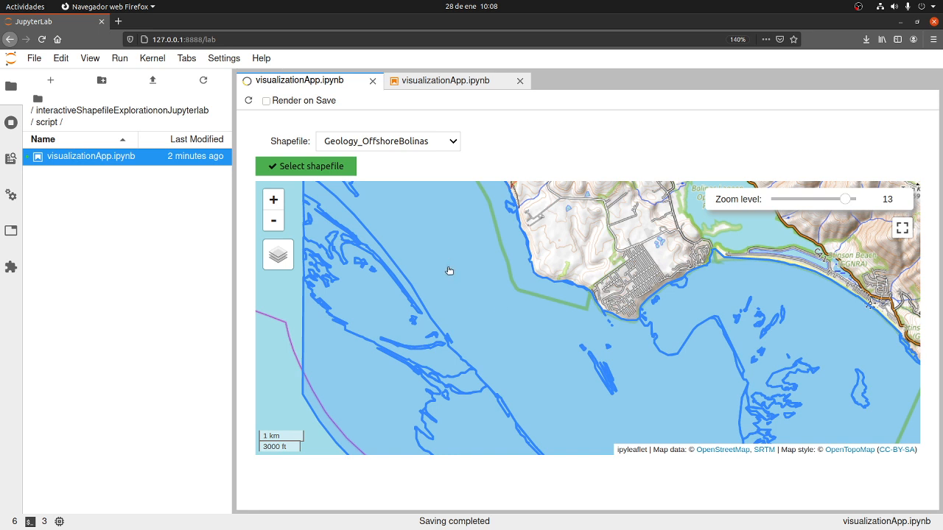
pyautogui.moveTo(495, 322)
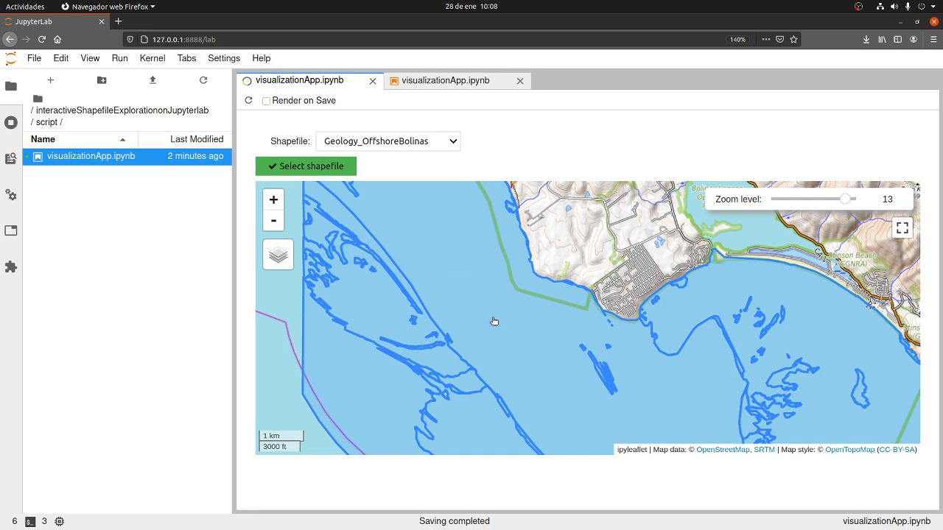
pyautogui.moveTo(733, 337)
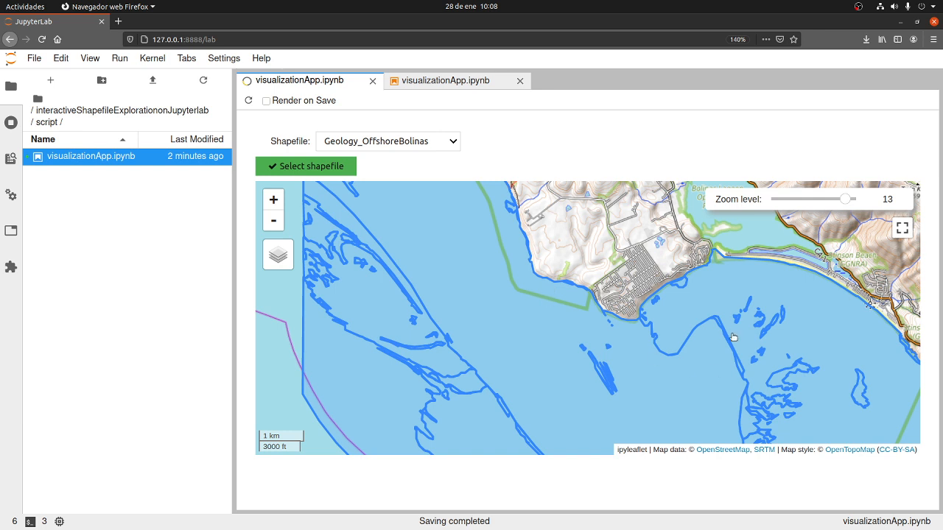
pyautogui.moveTo(833, 365)
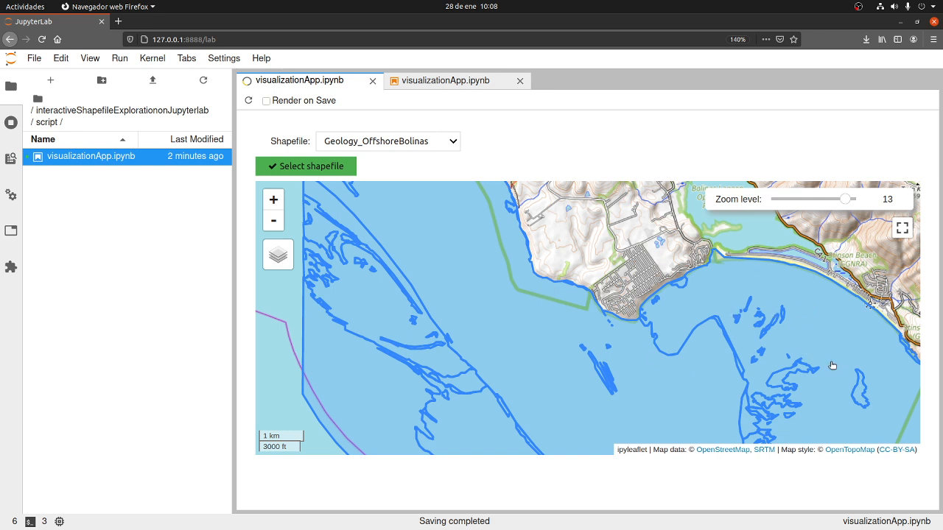
pyautogui.moveTo(380, 319)
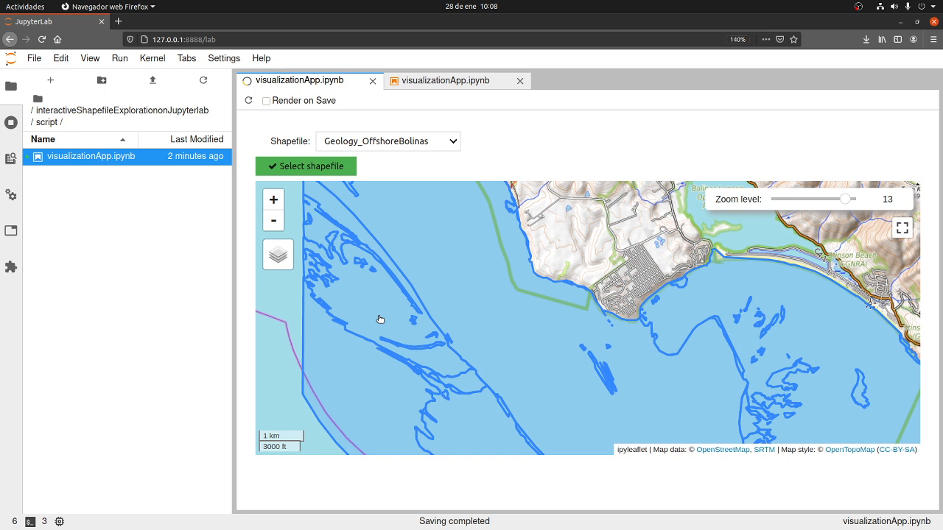